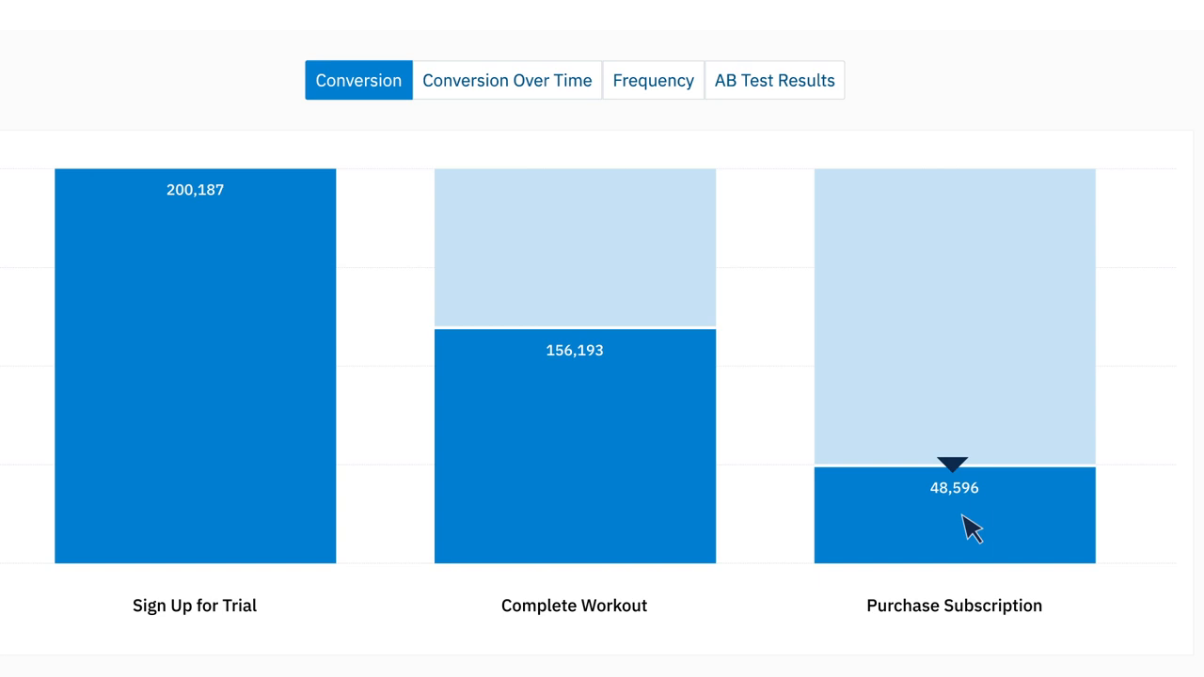
Step: Show User Journeys behind the Purchase Subscription step's 27.6% conversion
left_click(954, 515)
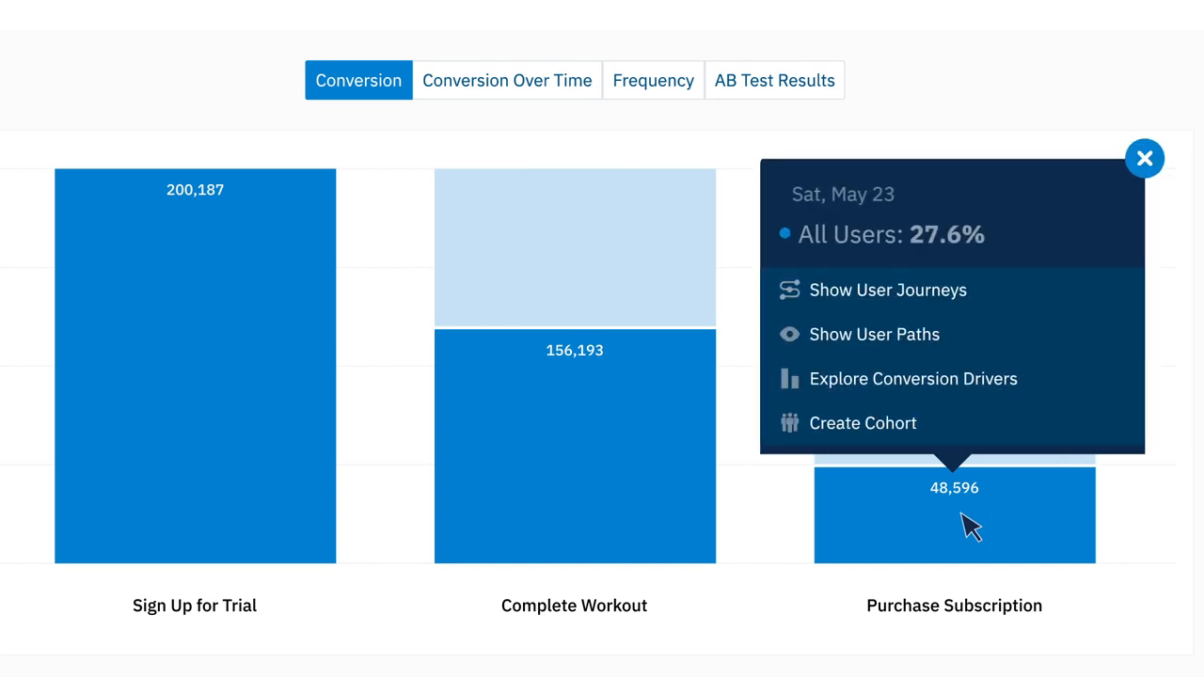
mouse_move(959, 290)
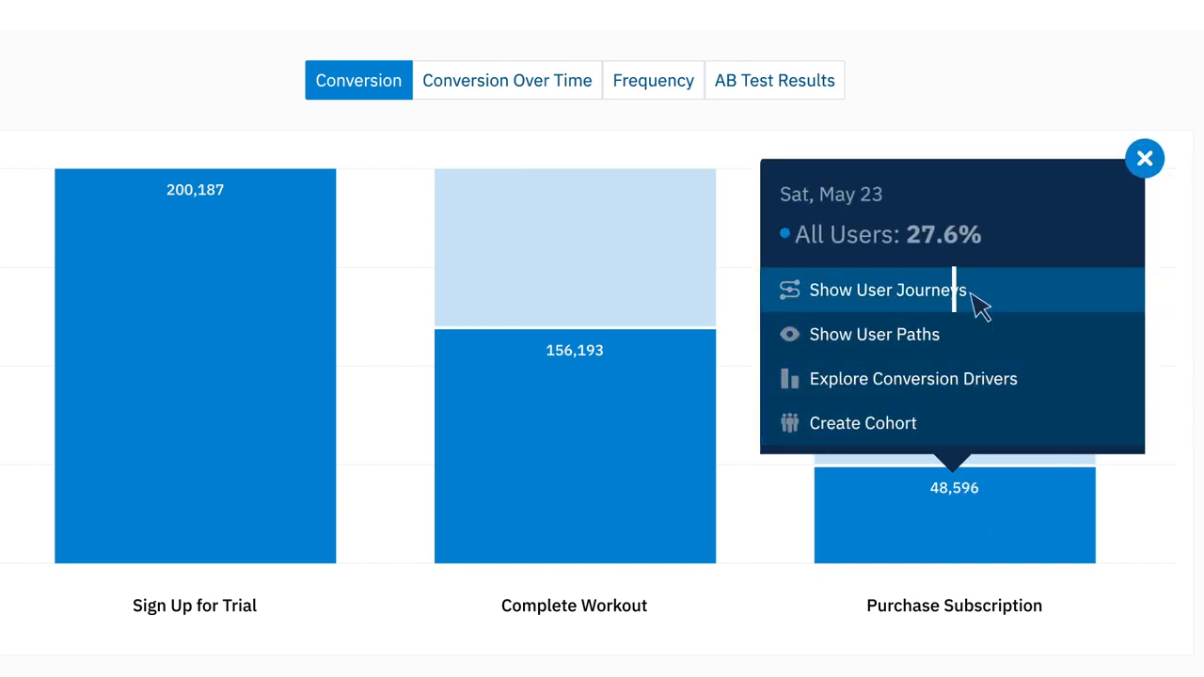
left_click(884, 289)
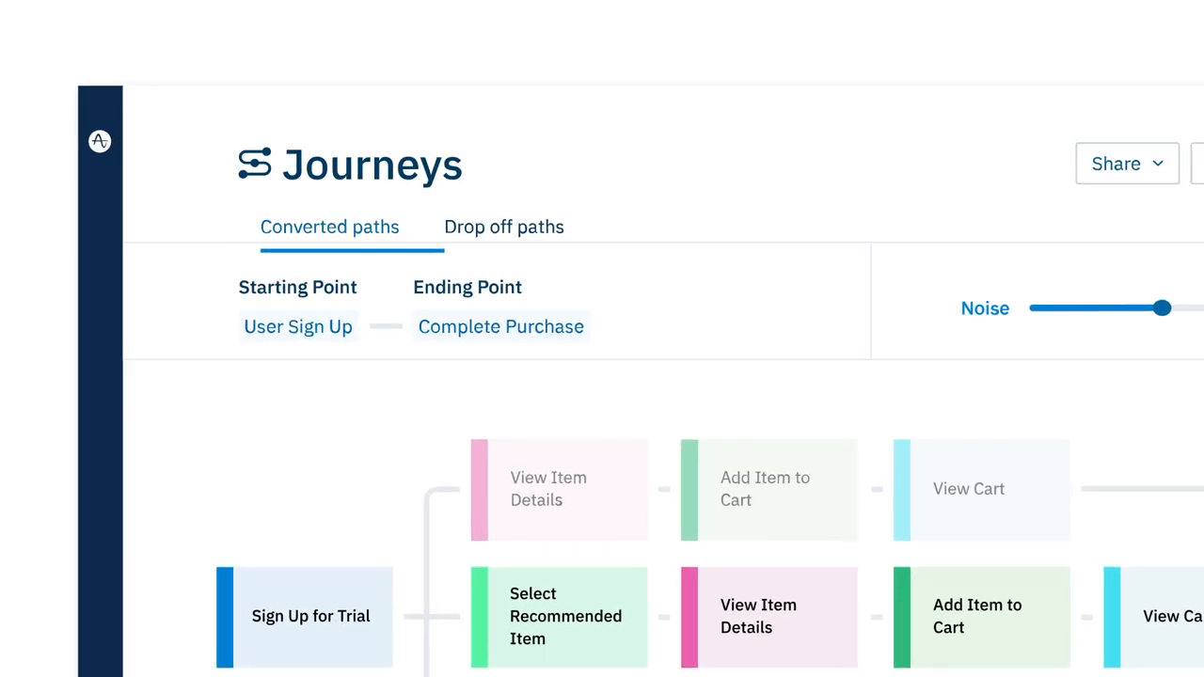
Step: Switch the Journeys report to Drop off paths between User Sign Up and Complete Purchase
left_click(504, 225)
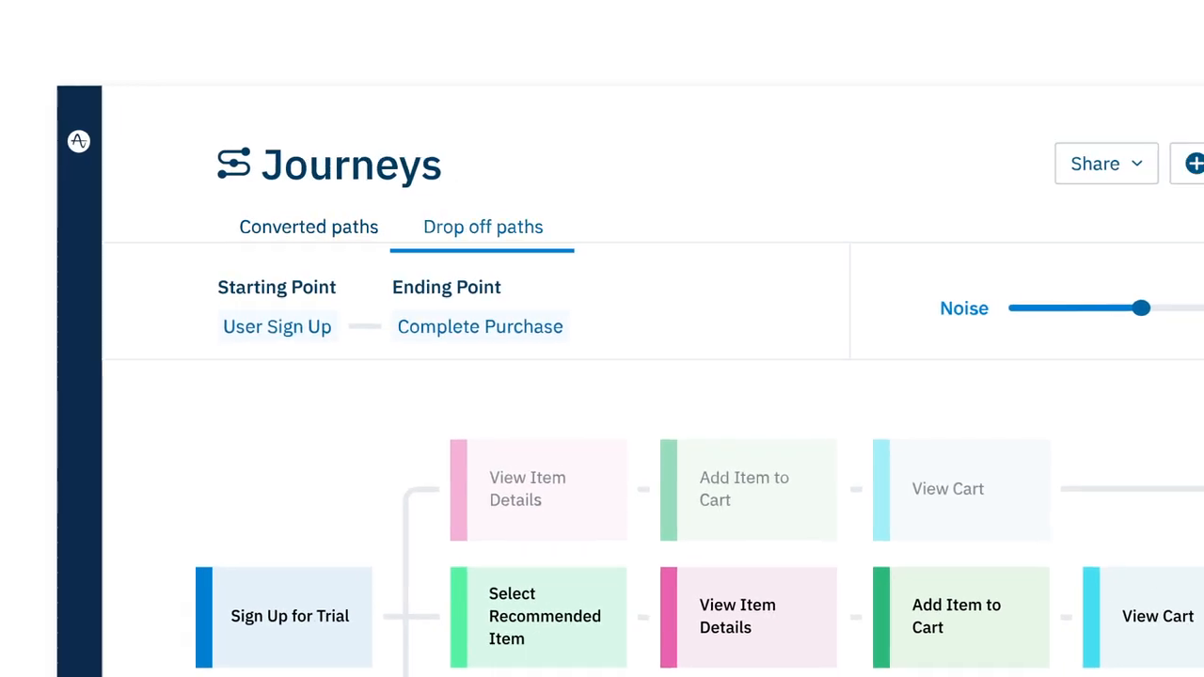